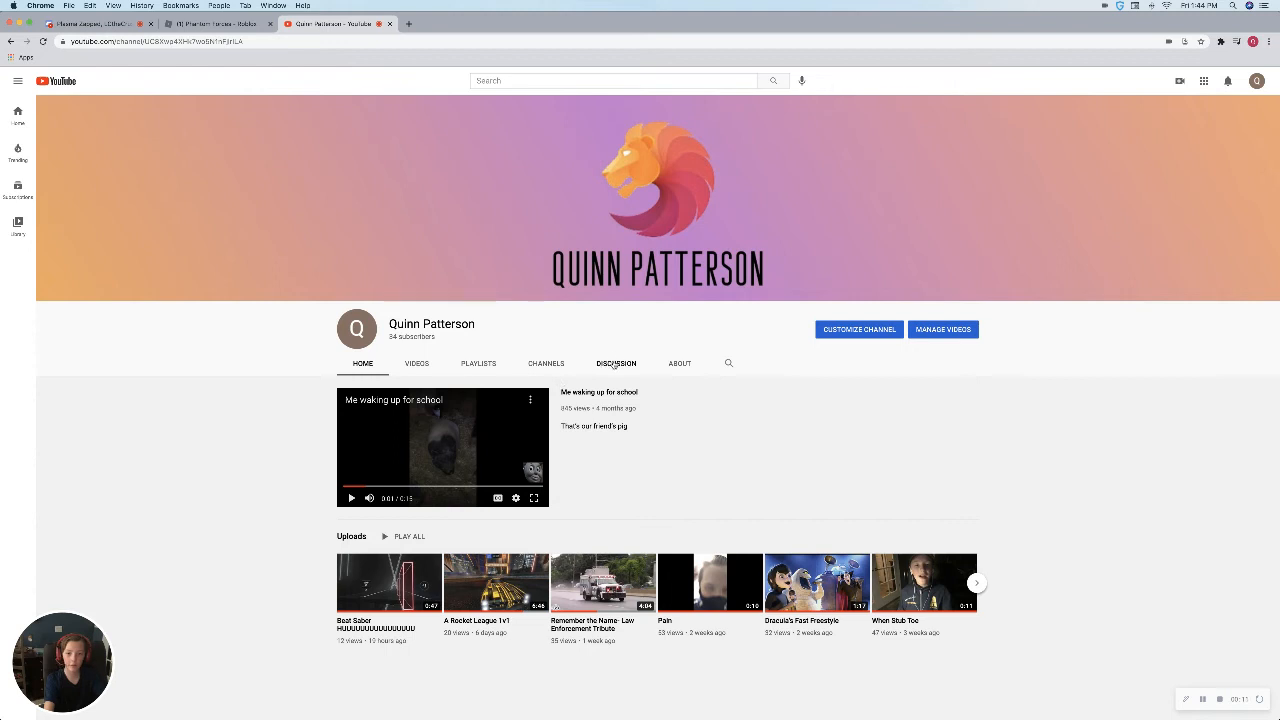
Open the channel's Discussion tab, showing the video-ideas request and the hockey reply
click(616, 363)
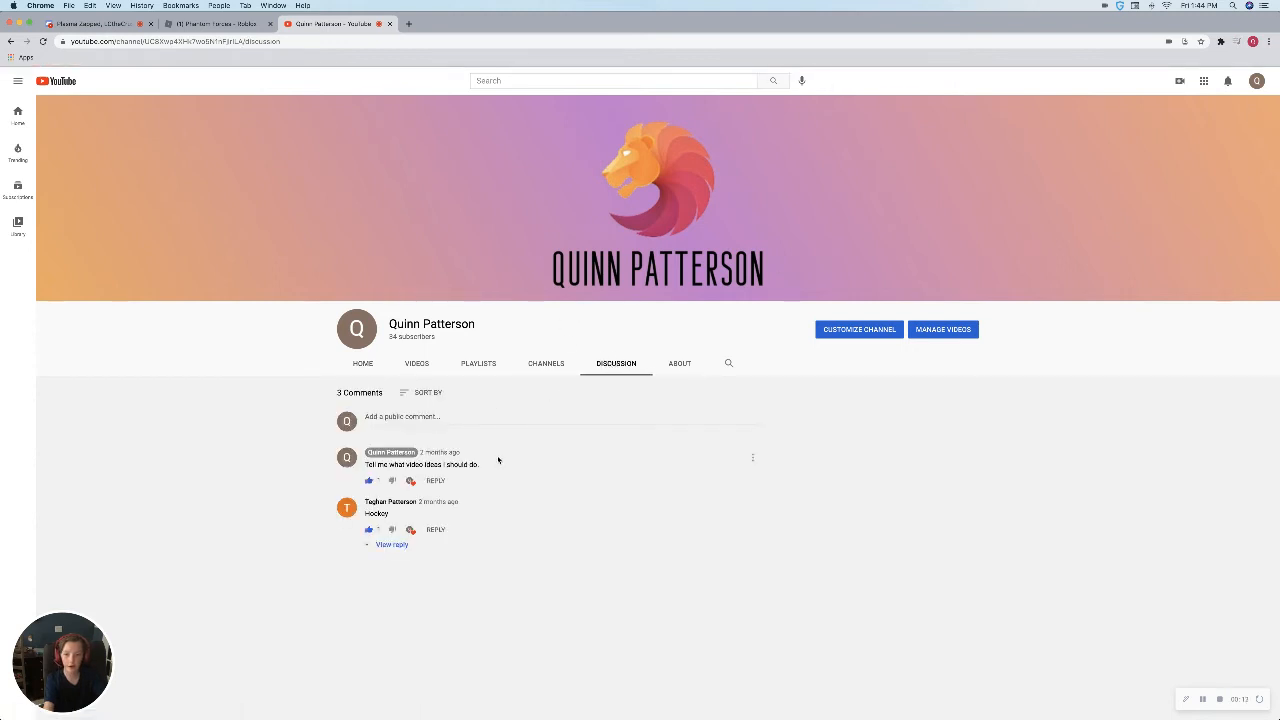
mouse_move(520, 471)
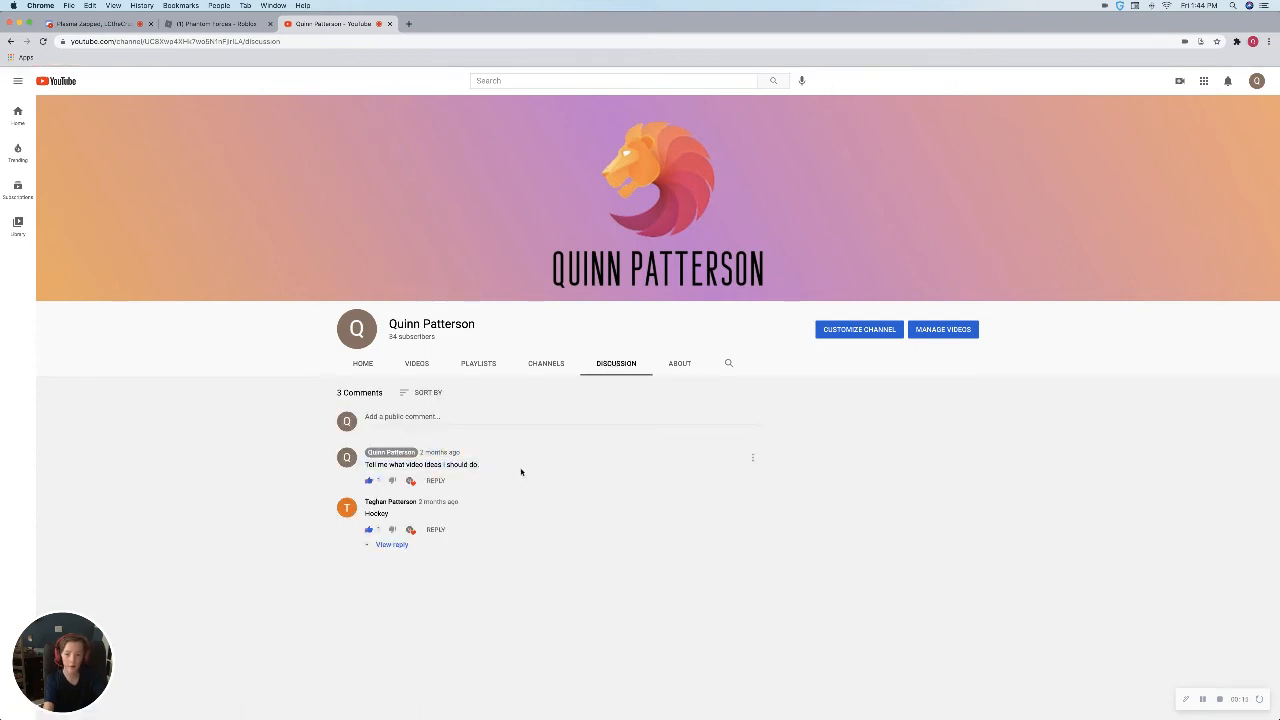
mouse_move(778, 422)
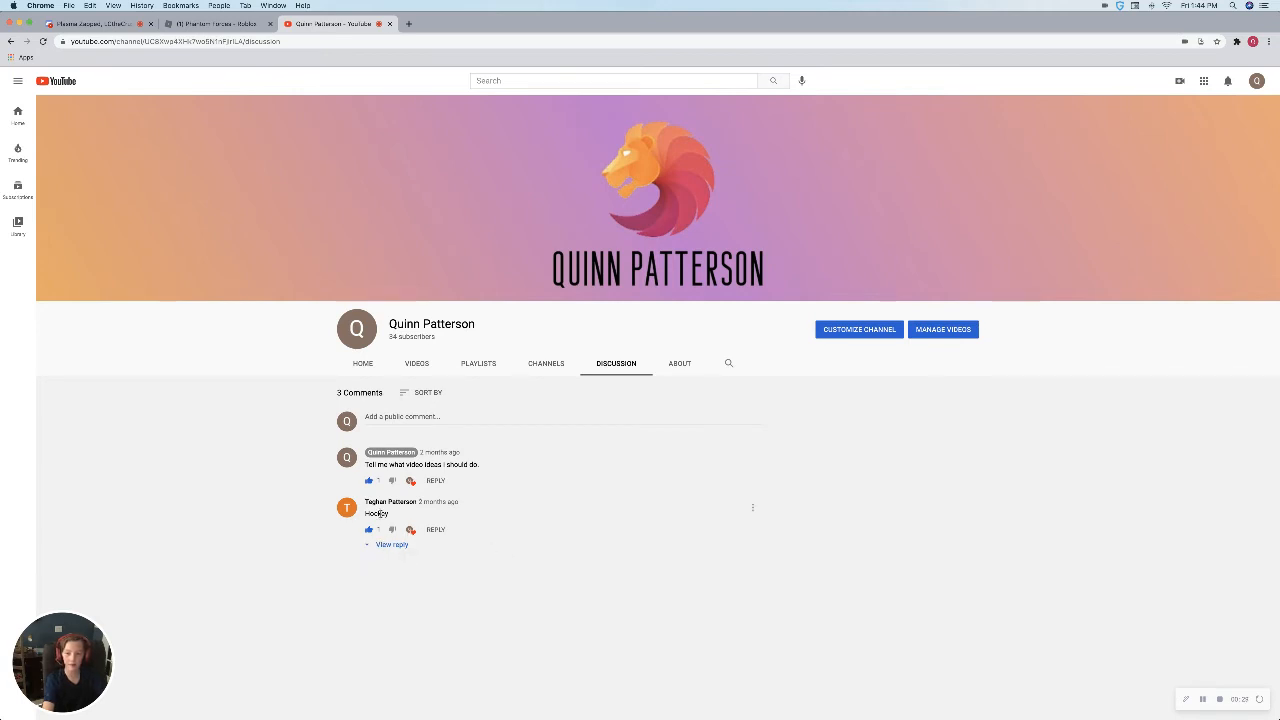
mouse_move(733, 397)
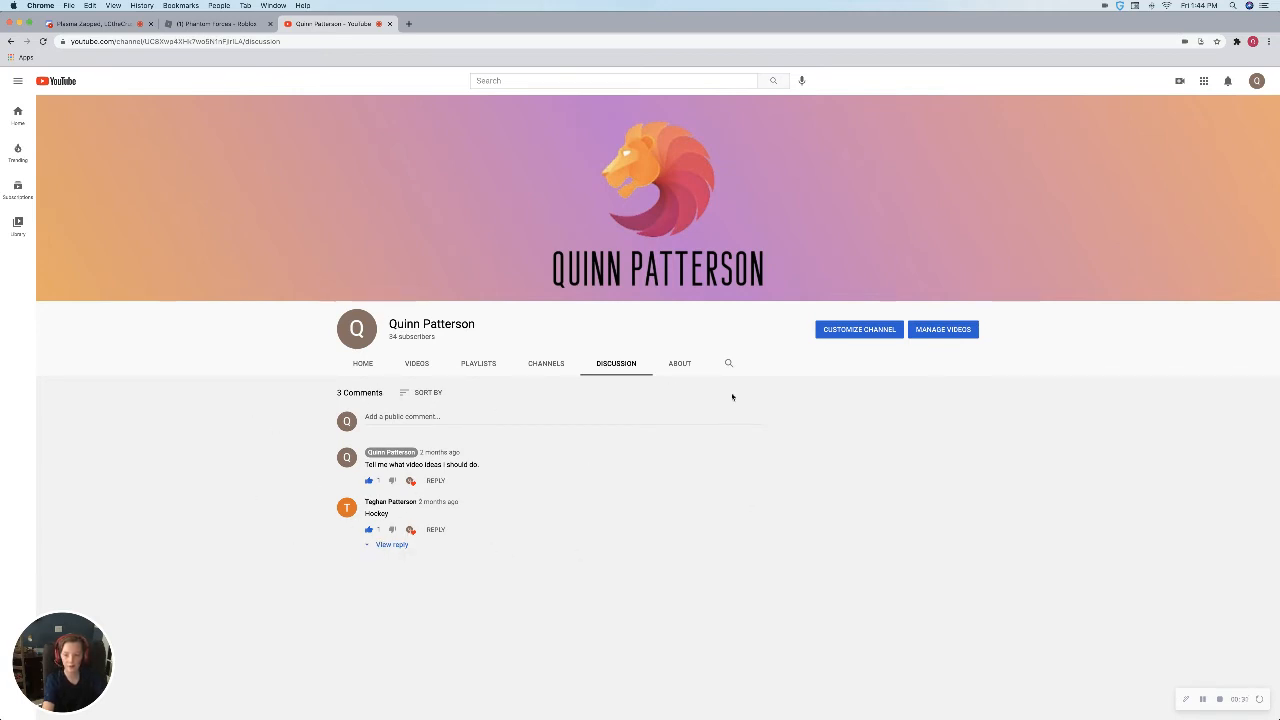